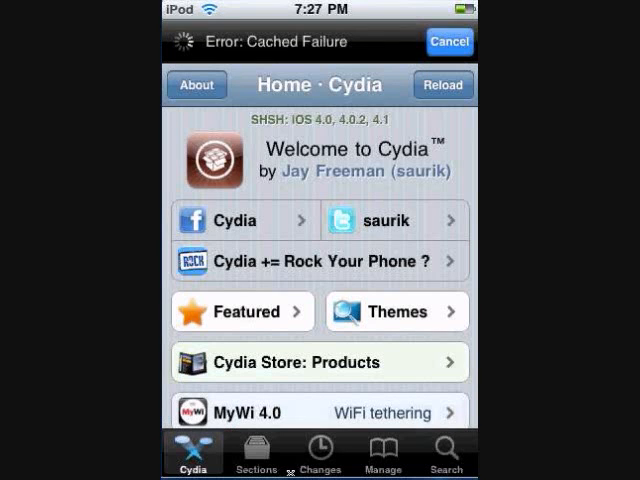
Step: Search Cydia for 'open' and bring up the OpenSSH 5.2p1-8 package details page
left_click(446, 452)
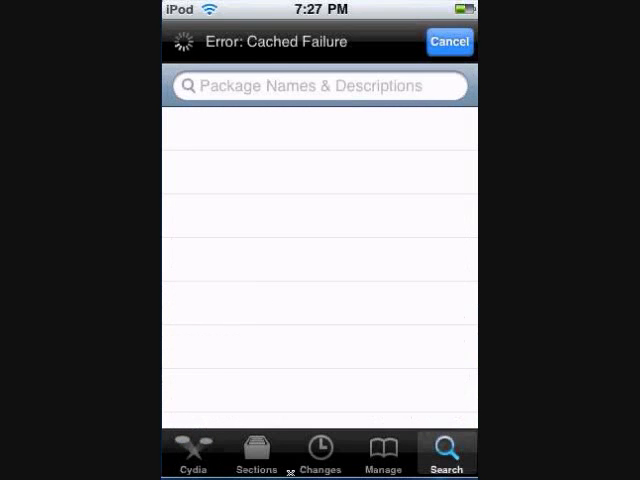
left_click(318, 84)
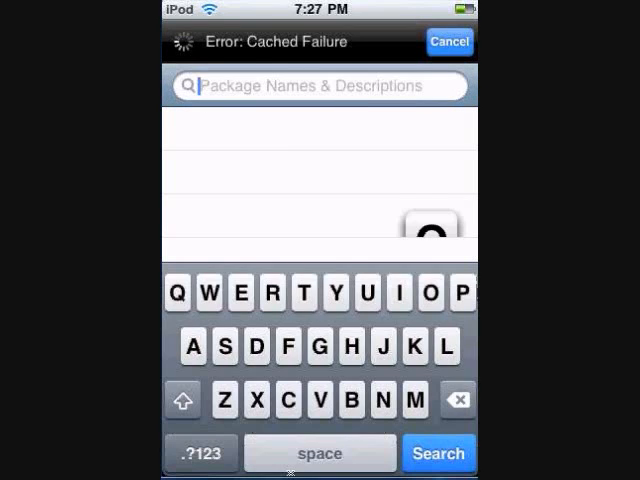
left_click(432, 292)
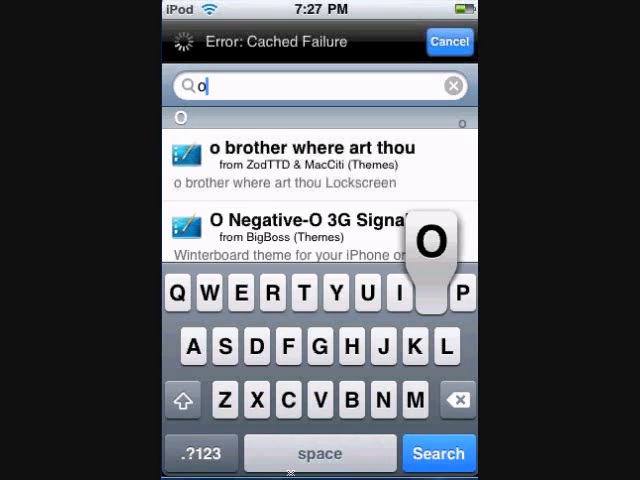
type("pen")
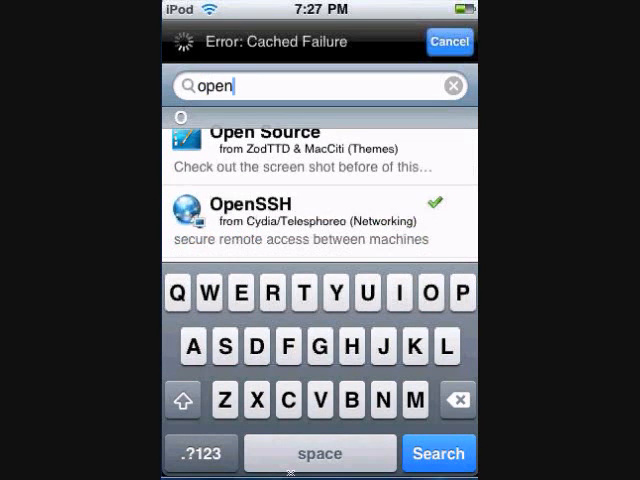
scroll("down", 3)
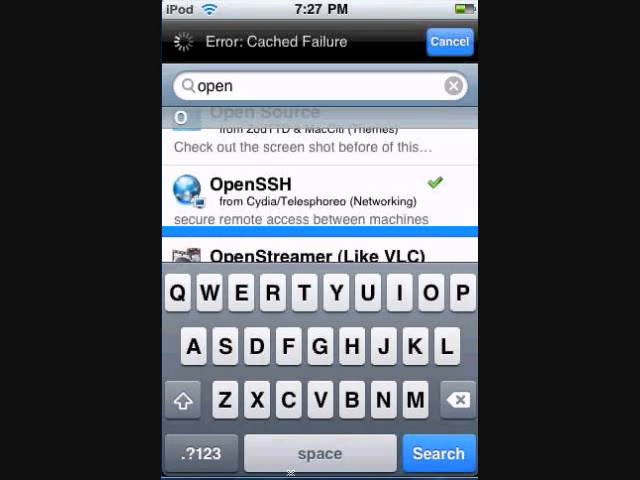
left_click(300, 196)
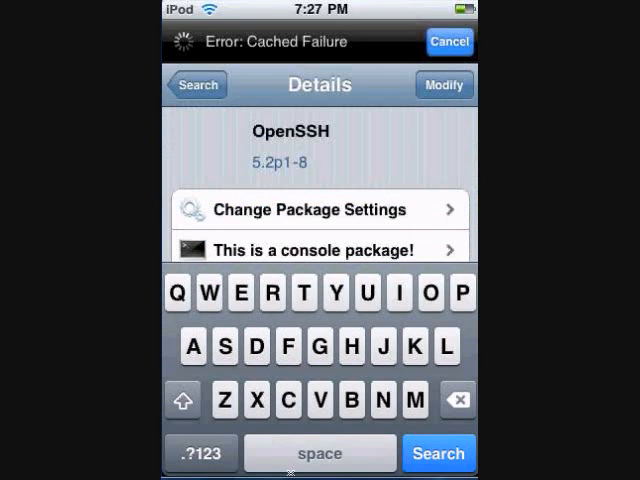
Step: Reinstall OpenSSH via Modify, dismiss the refresh error, and return to the home screen
left_click(444, 84)
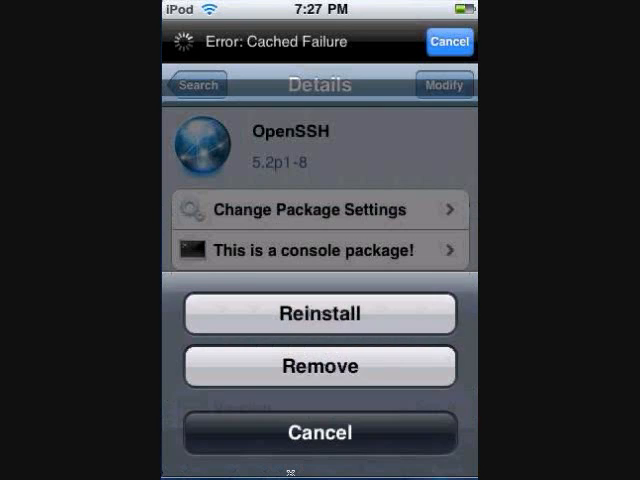
left_click(320, 312)
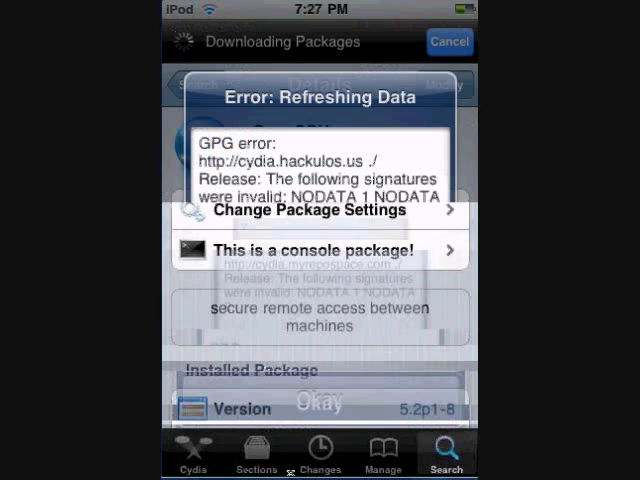
left_click(320, 404)
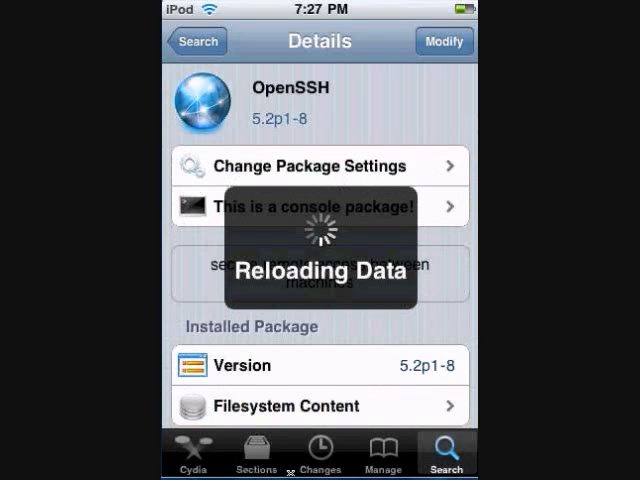
key("home")
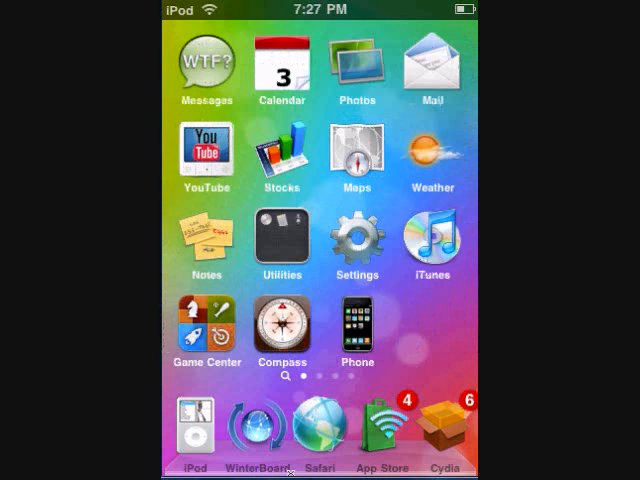
Step: Under Settings > General, set Auto-Lock to Never and go back to the main settings list
left_click(356, 236)
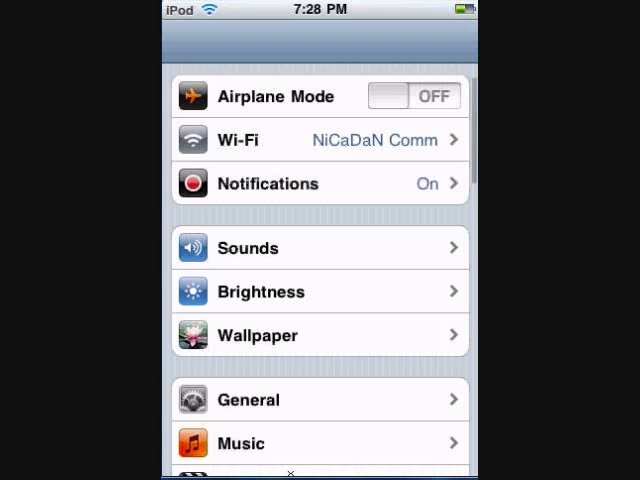
scroll("down", 3)
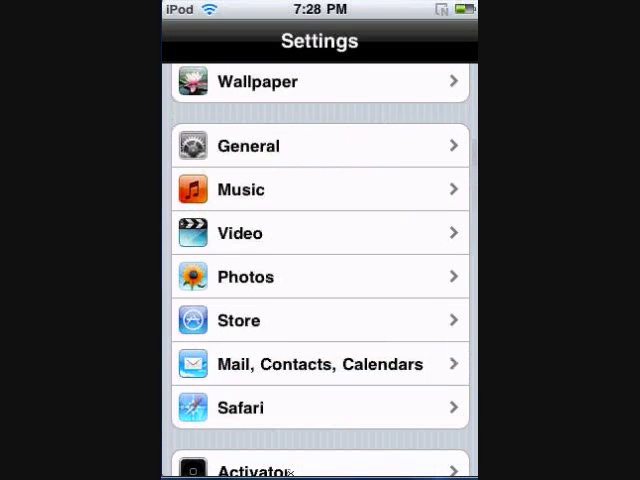
scroll("down", 3)
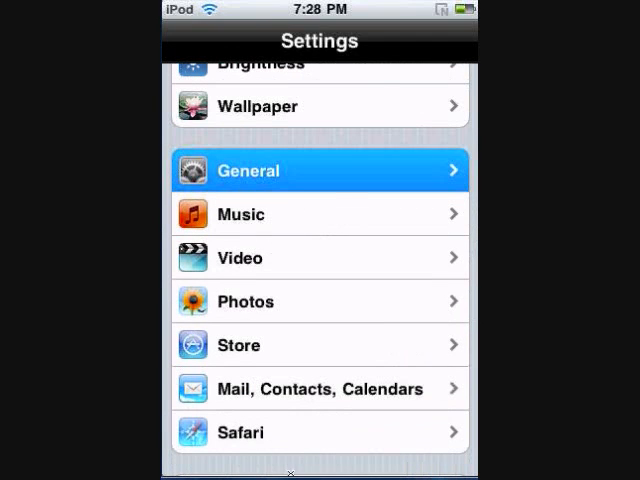
left_click(320, 170)
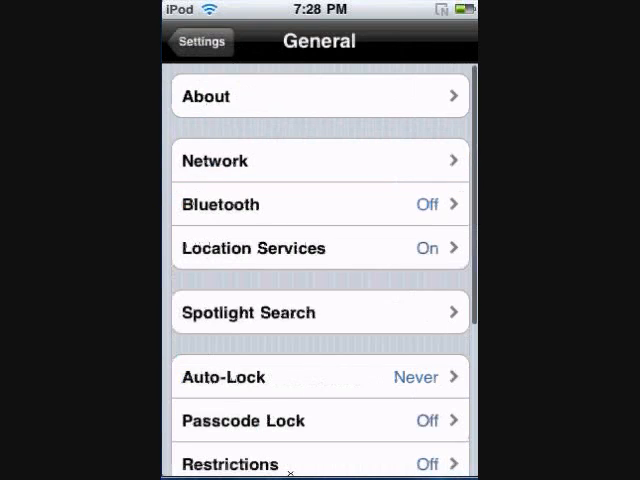
scroll("down", 3)
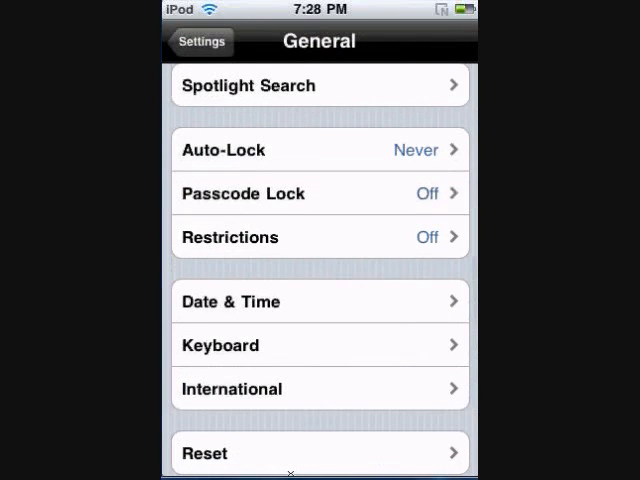
left_click(320, 148)
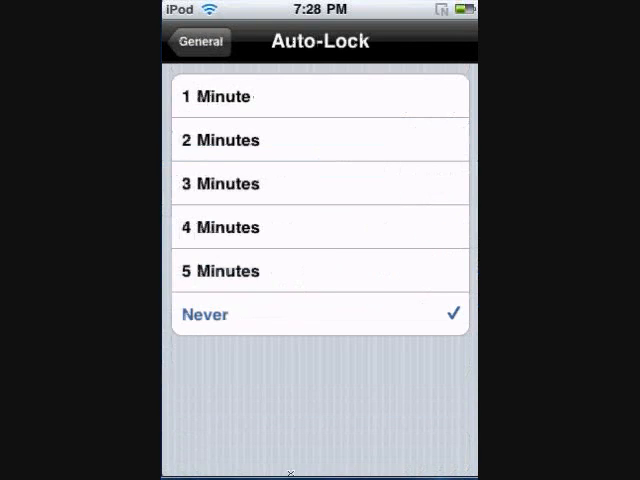
left_click(320, 96)
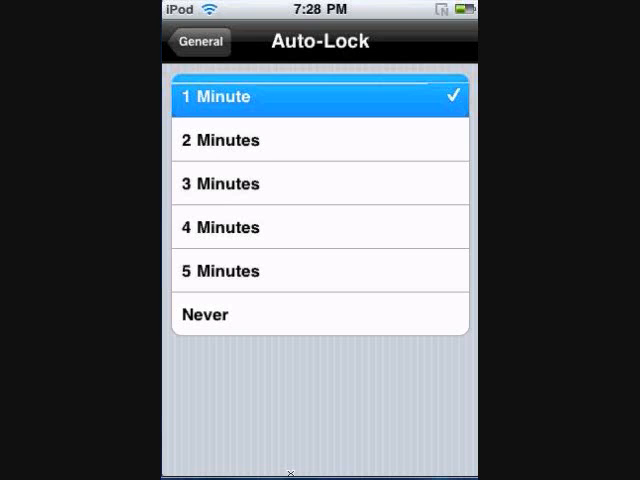
left_click(320, 140)
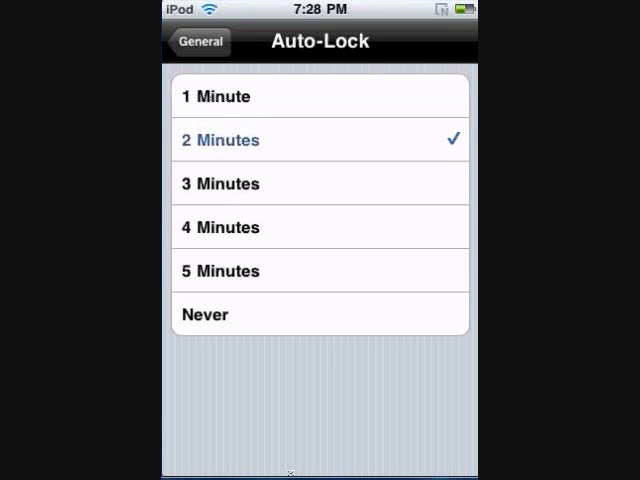
left_click(320, 314)
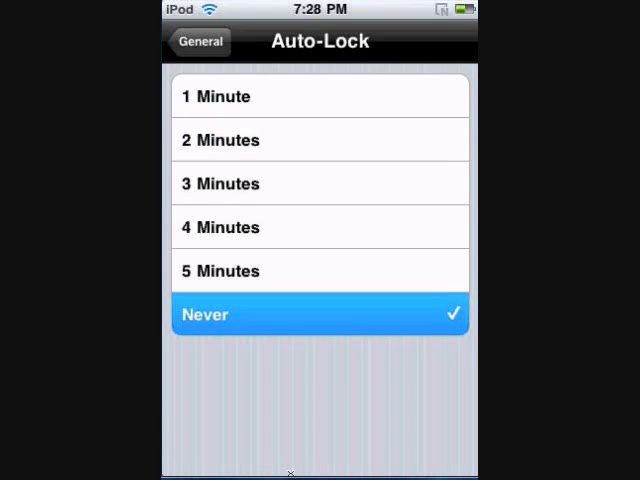
left_click(200, 40)
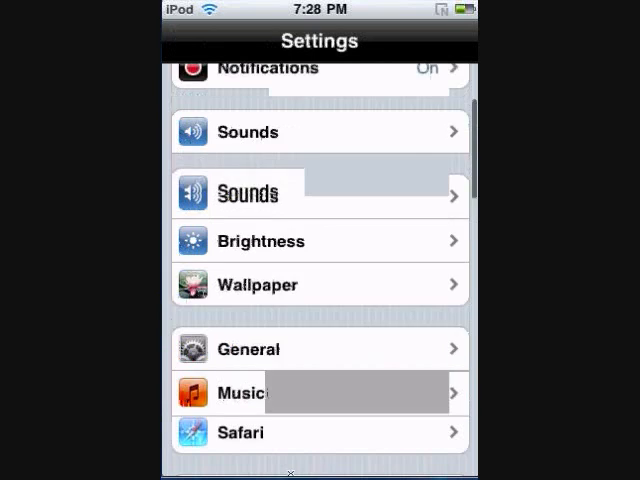
scroll("down", 3)
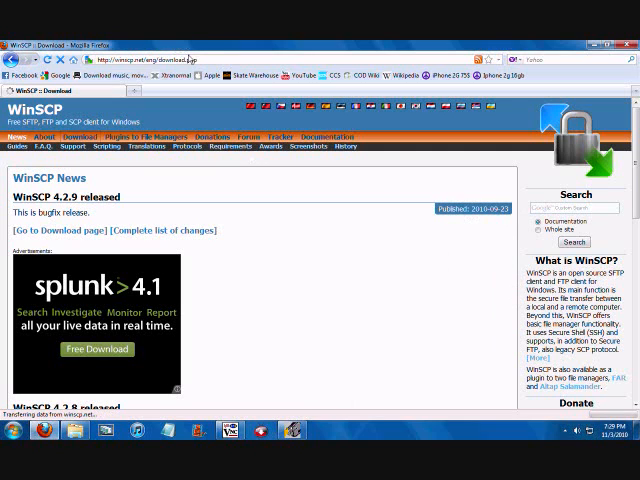
Step: Start downloading the WinSCP 4.2.9 installation package from winscp.net, then return to the desktop
right_click(150, 54)
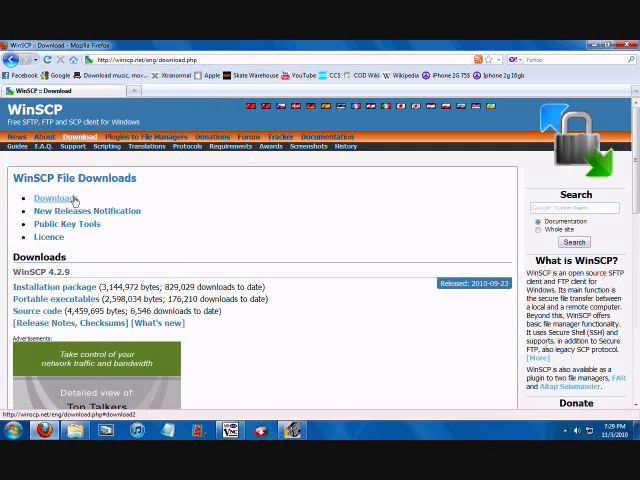
double_click(38, 272)
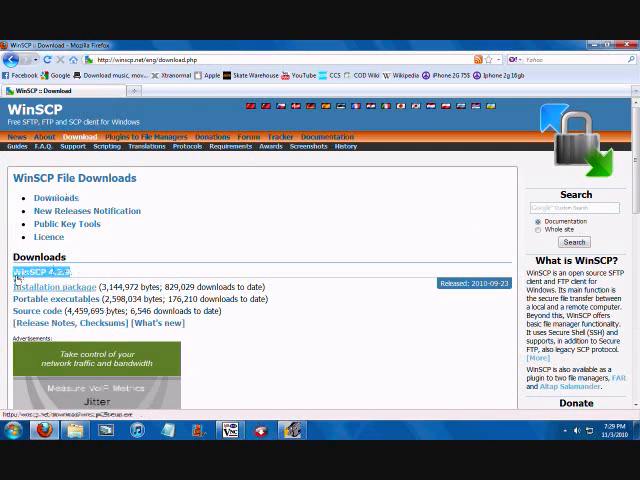
left_click(58, 288)
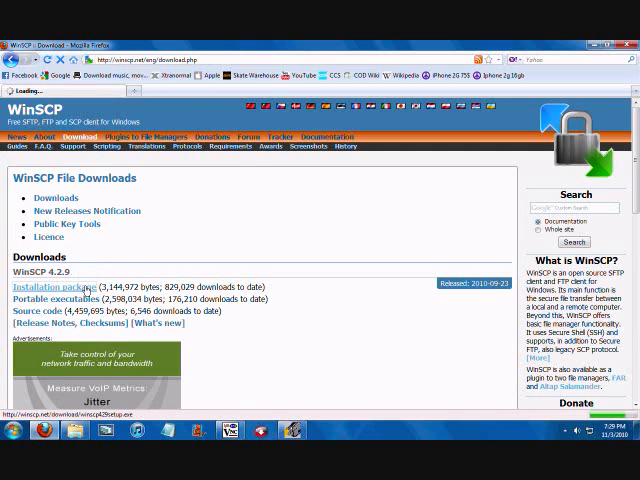
left_click(52, 288)
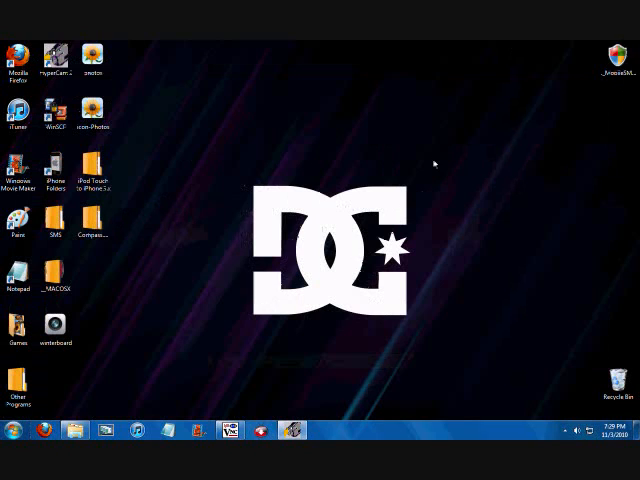
Step: In the iPod remote viewer, check General settings shows Auto-Lock as Never and return to Settings
left_click(52, 110)
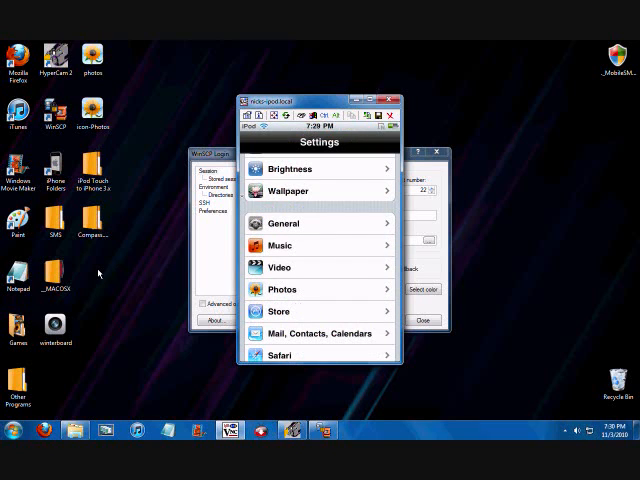
scroll("down", 3)
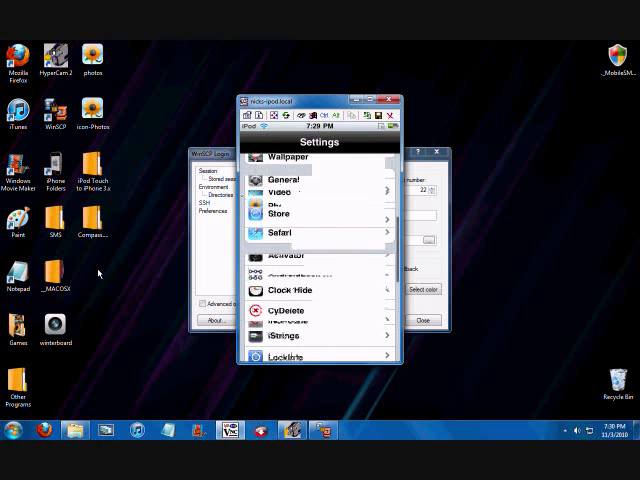
left_click(284, 184)
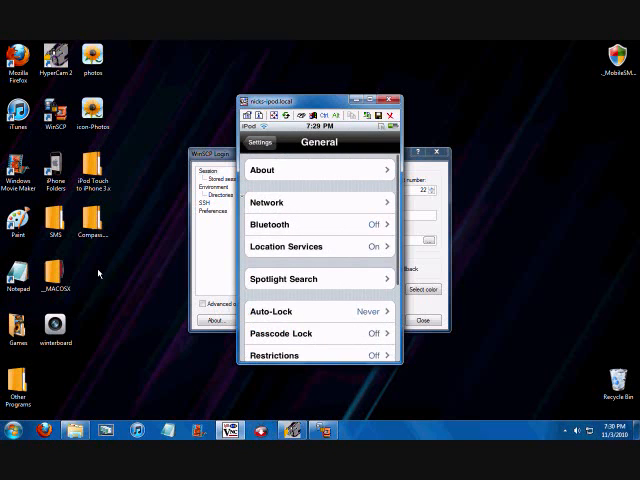
scroll("down", 3)
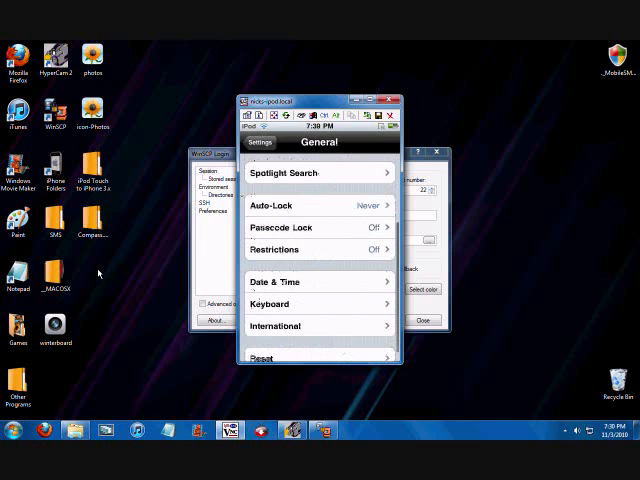
left_click(262, 142)
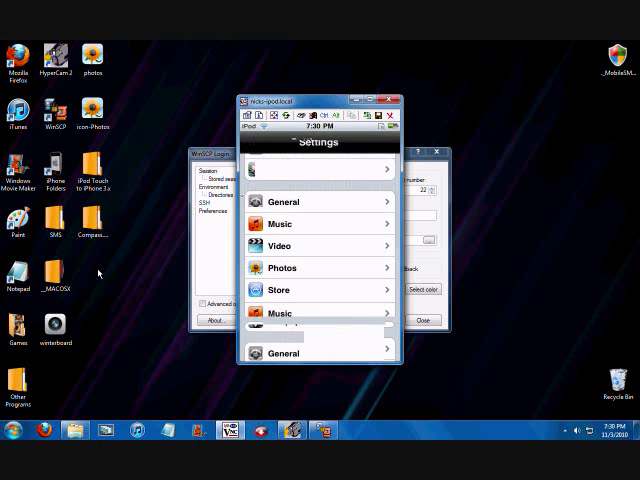
scroll("up", 3)
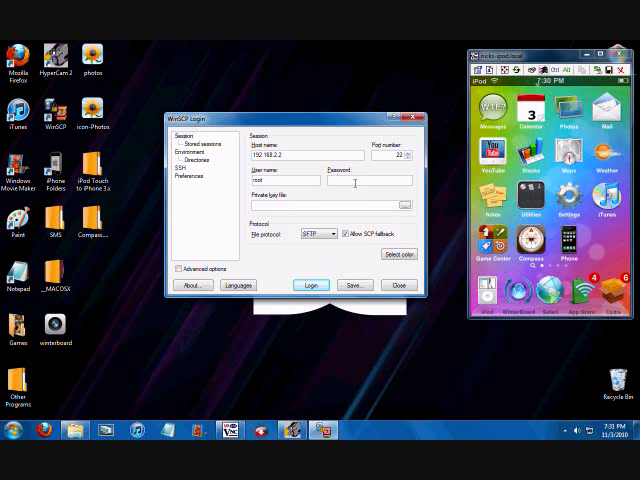
Step: Enter the root password in the WinSCP Login dialog and log in to the iPod
type("password")
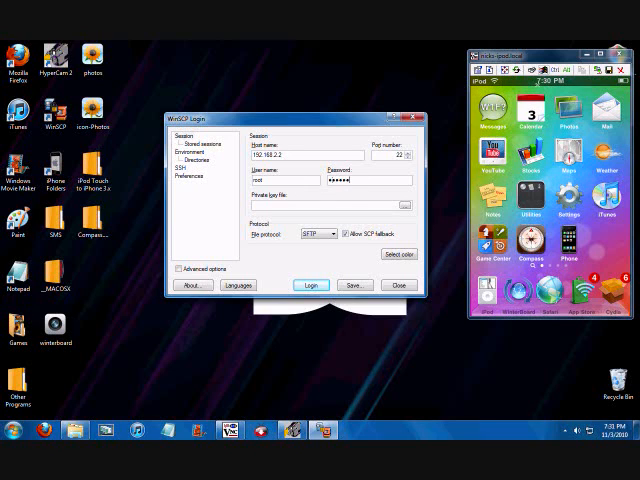
left_click(312, 284)
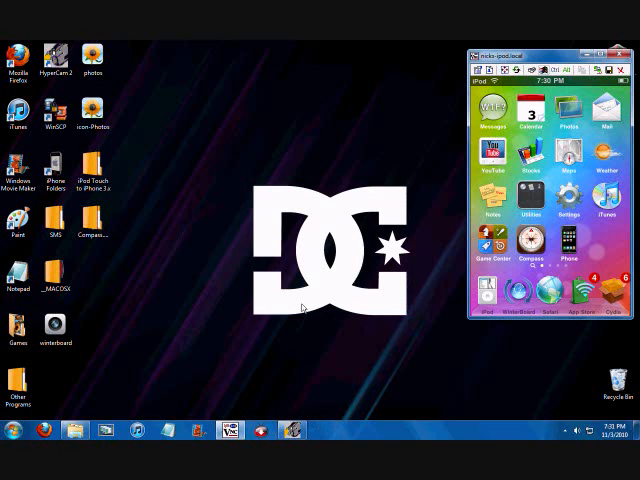
mouse_move(292, 350)
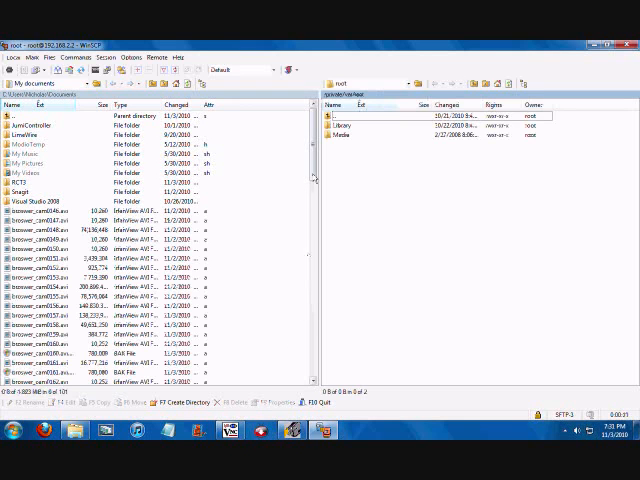
Step: Browse into the iPod's Applications folder, then terminate the session and close WinSCP
scroll("down", 3)
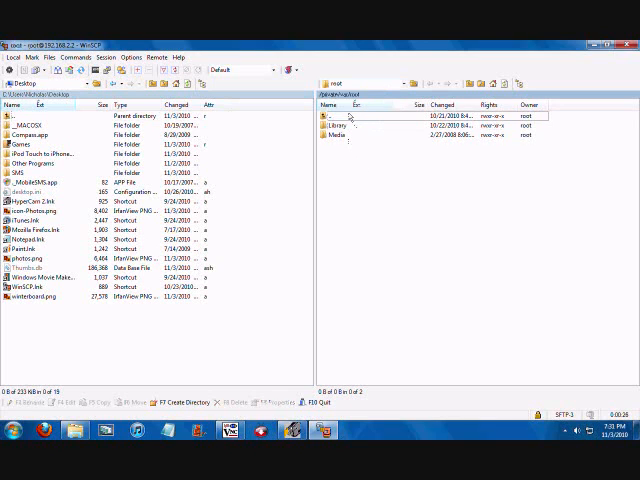
double_click(340, 126)
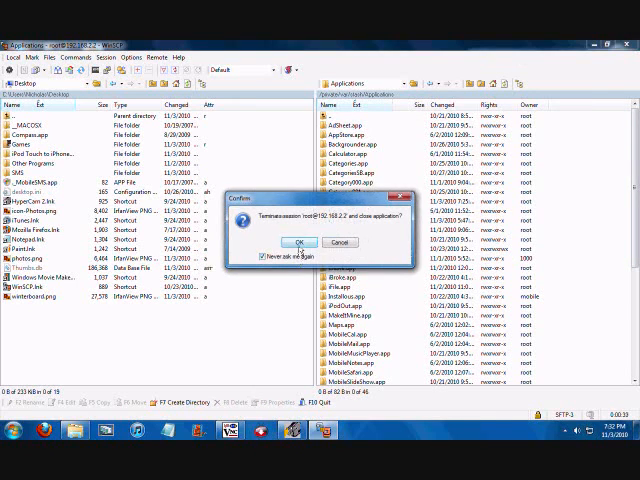
left_click(296, 240)
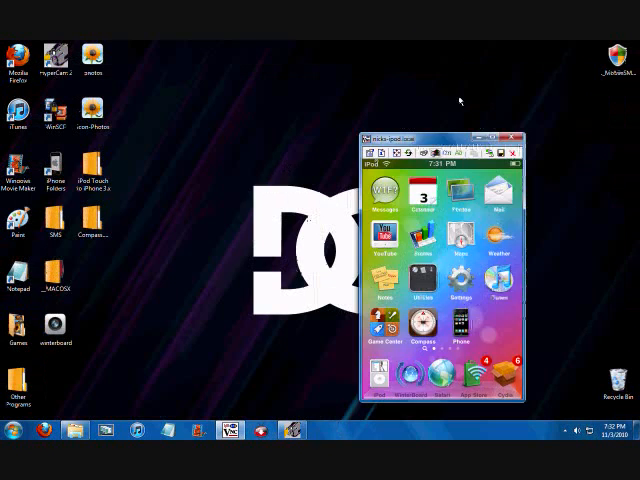